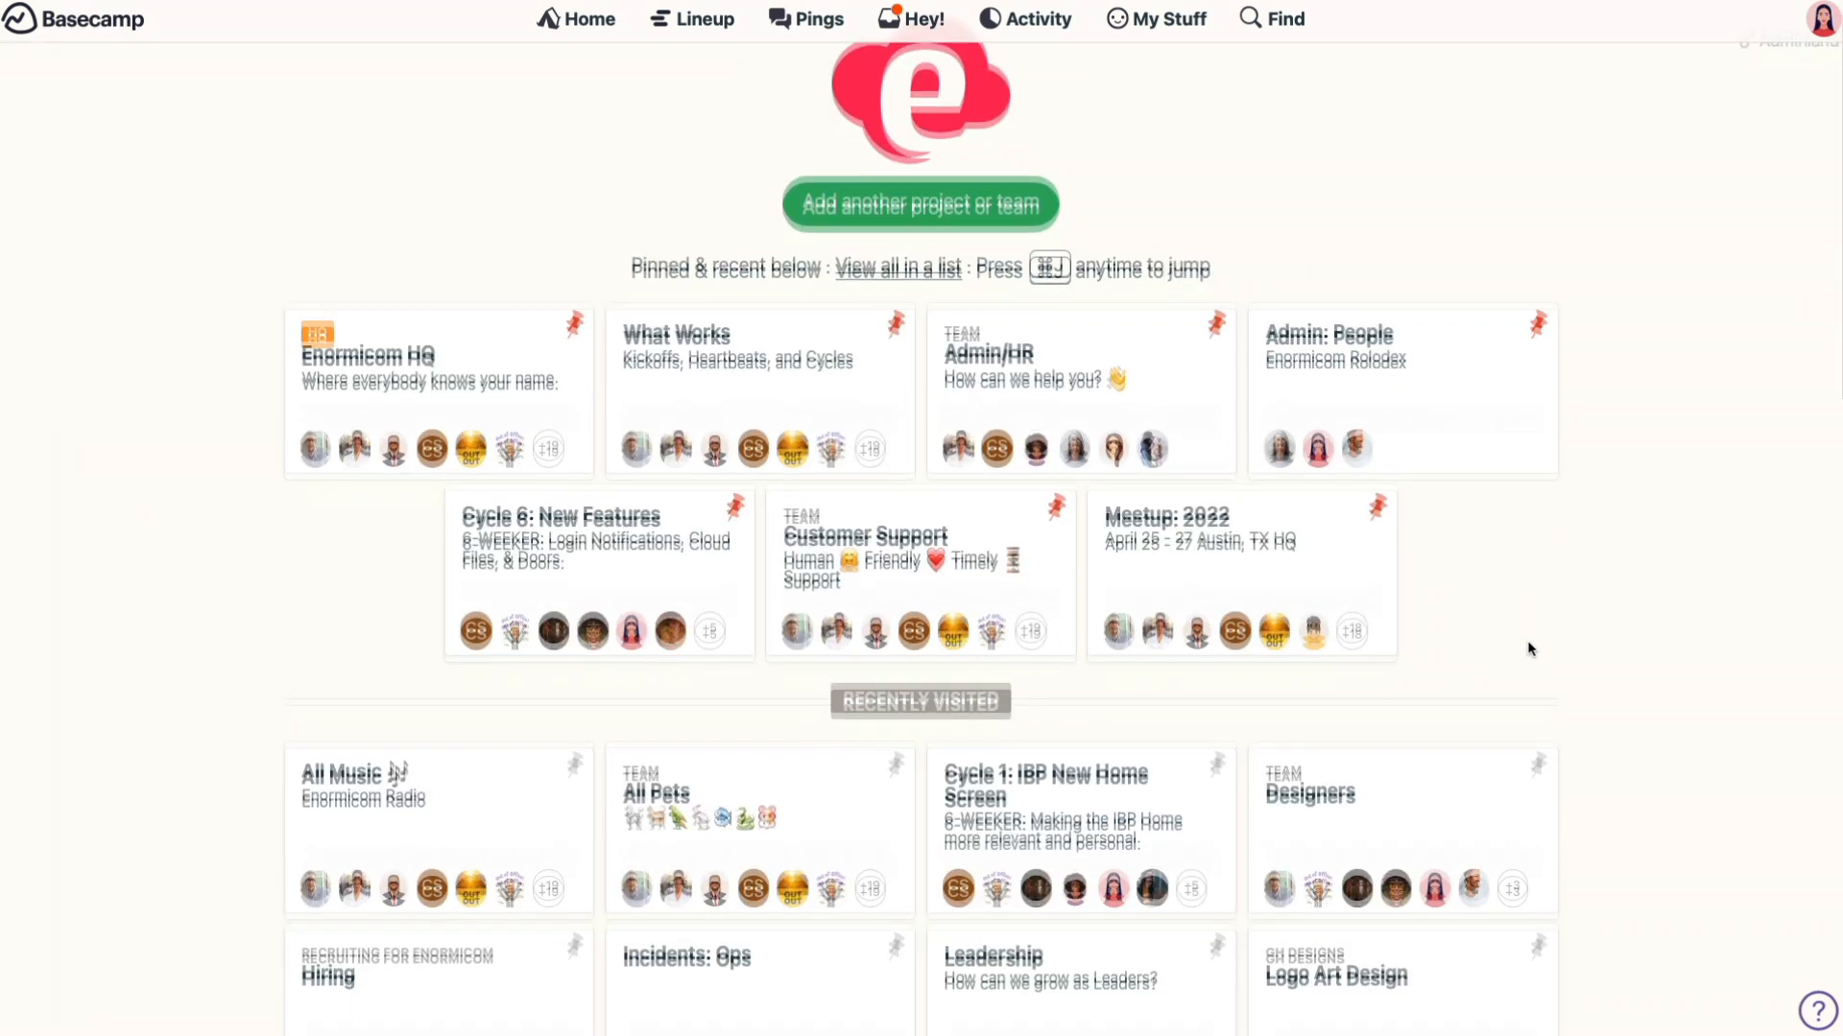
scroll(down, 3)
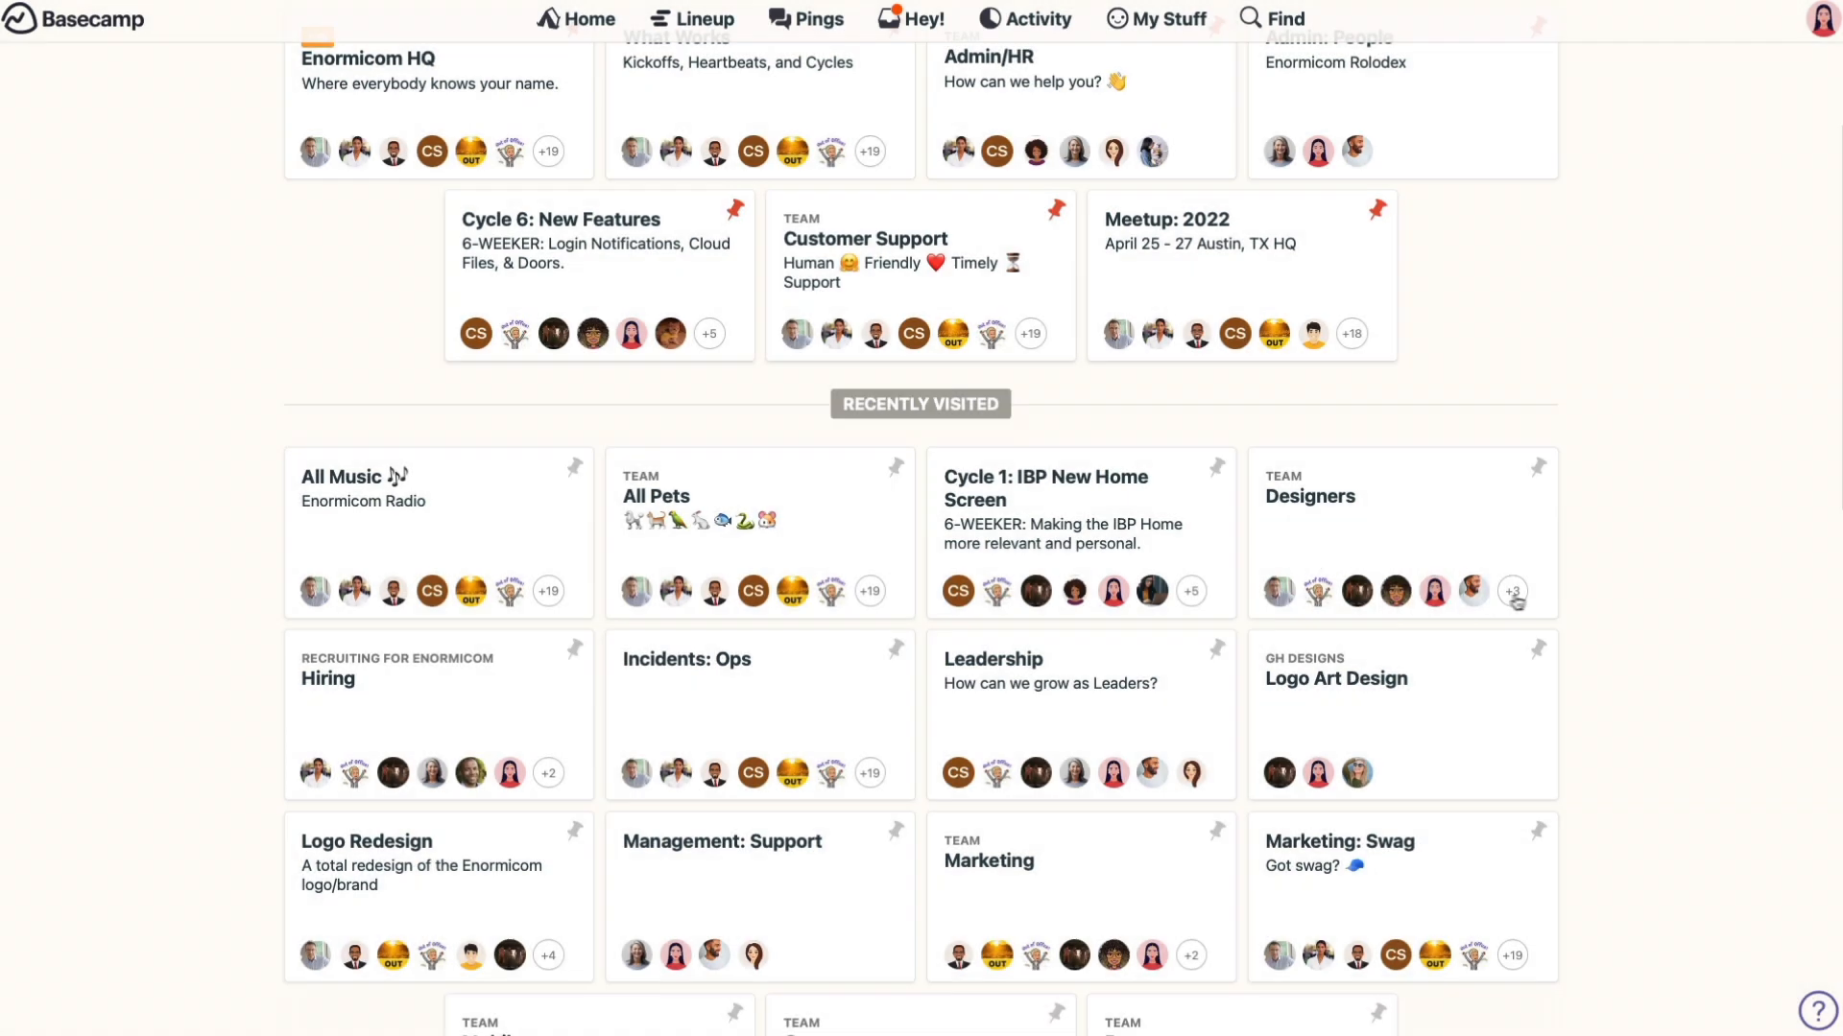
mouse_move(1527, 601)
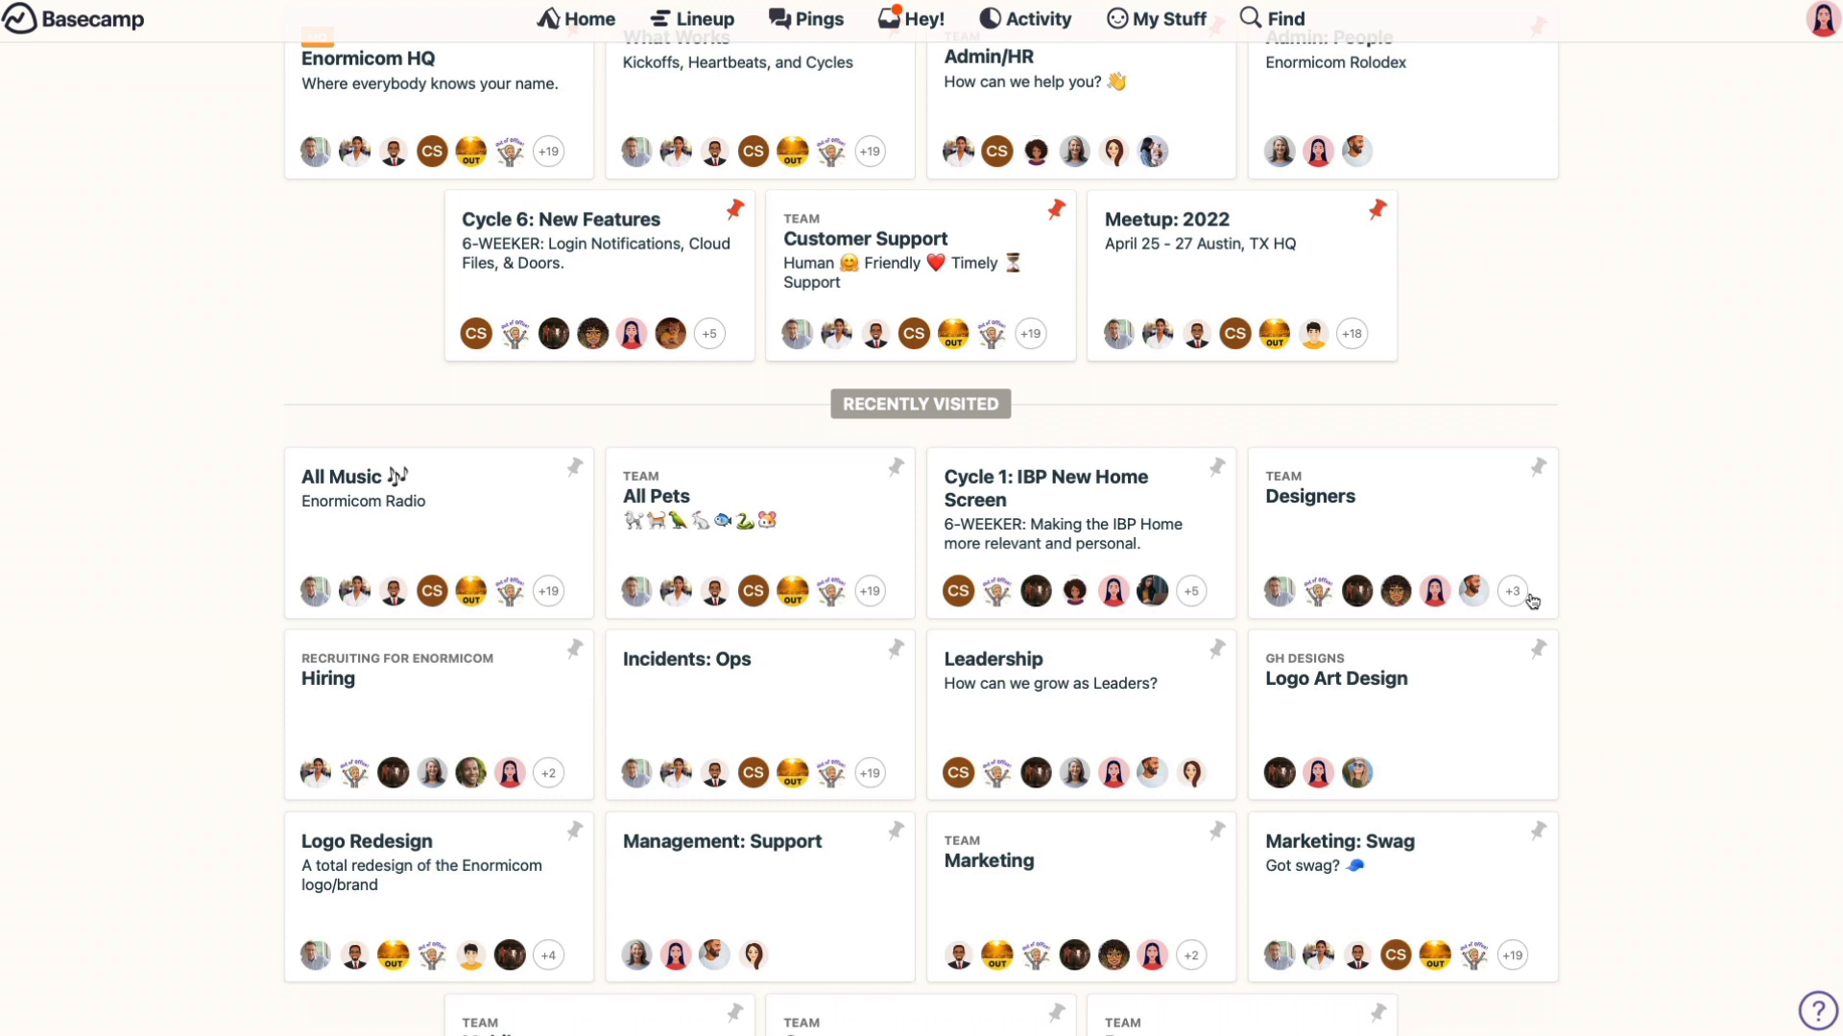
mouse_move(1276, 707)
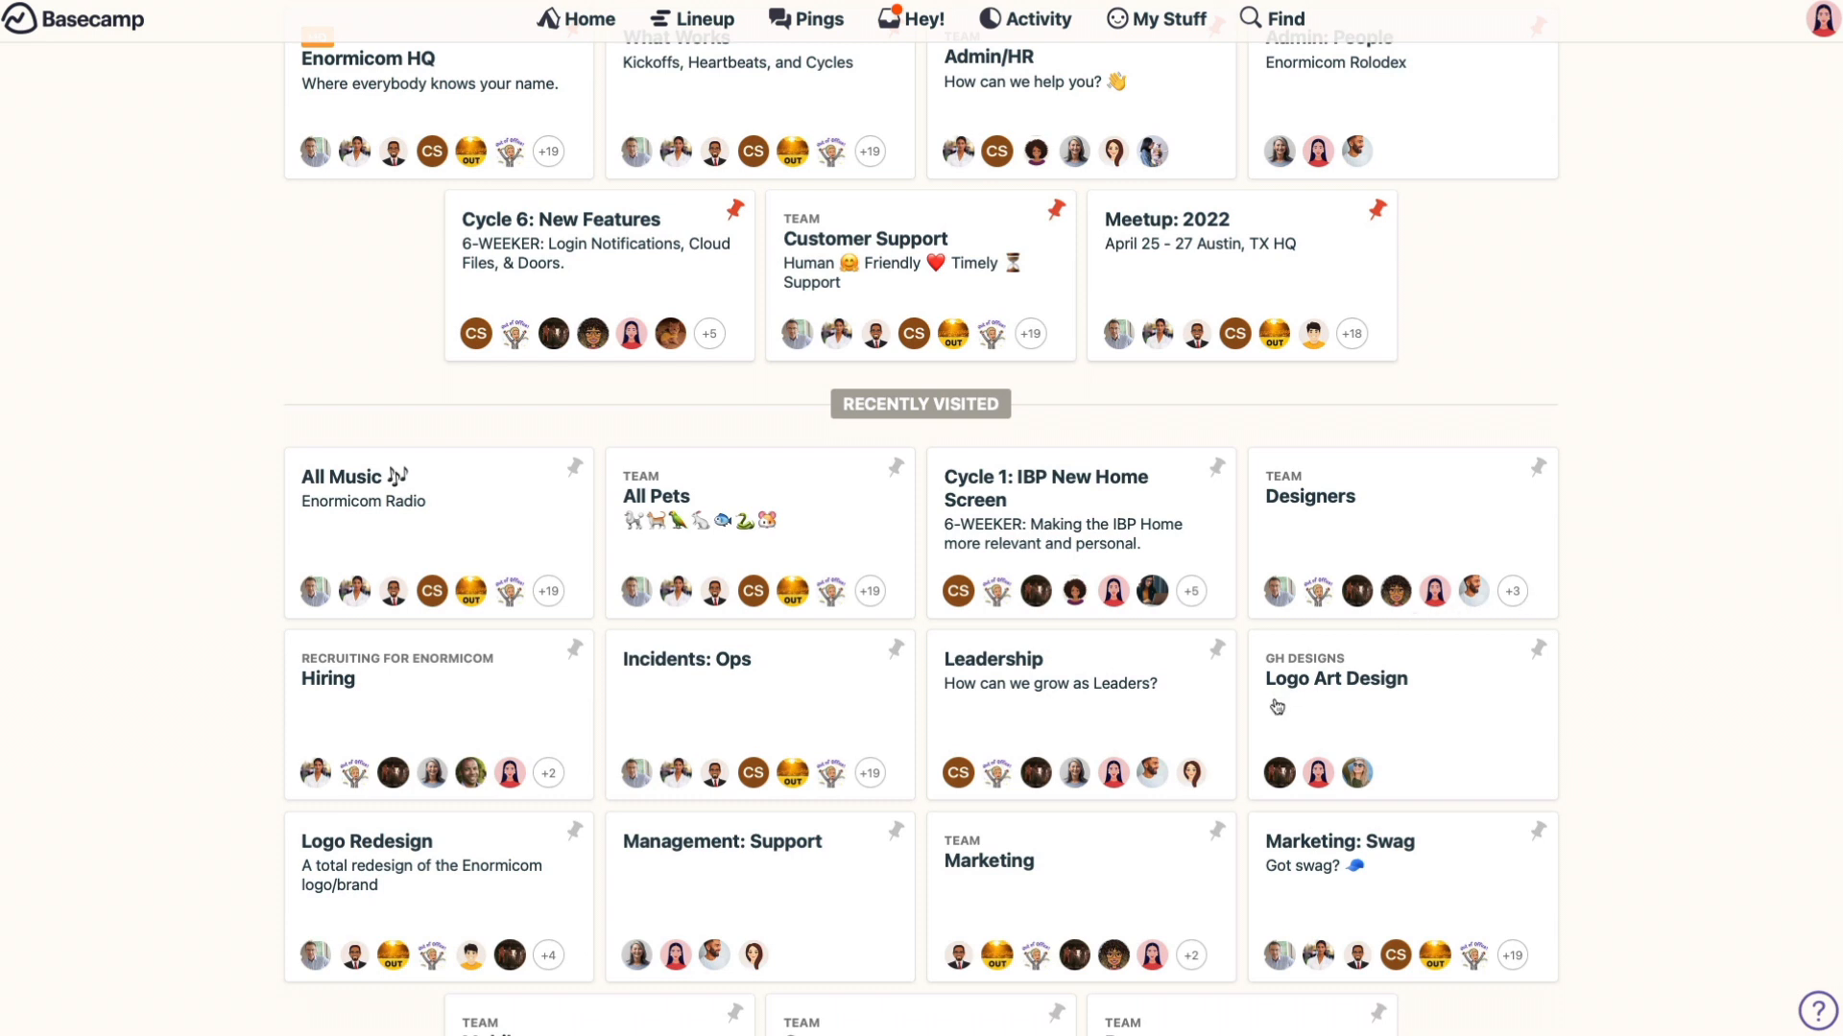
mouse_move(1380, 708)
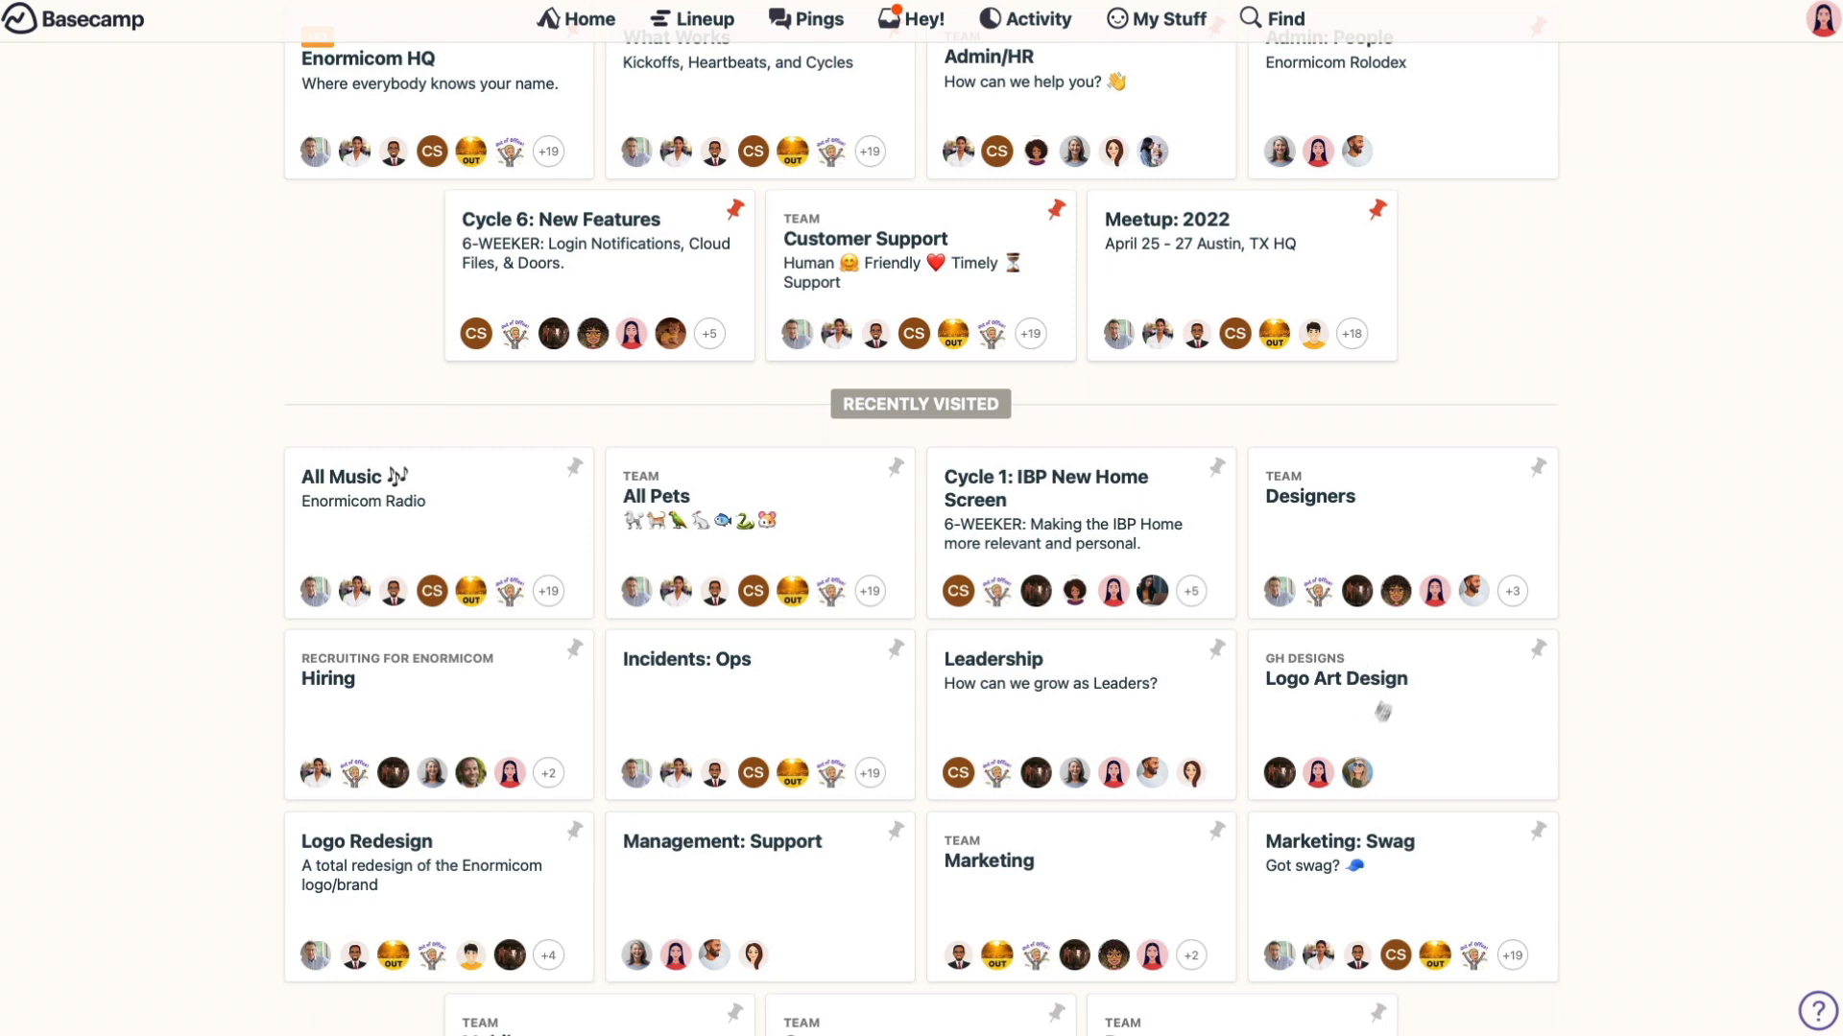
mouse_move(1384, 789)
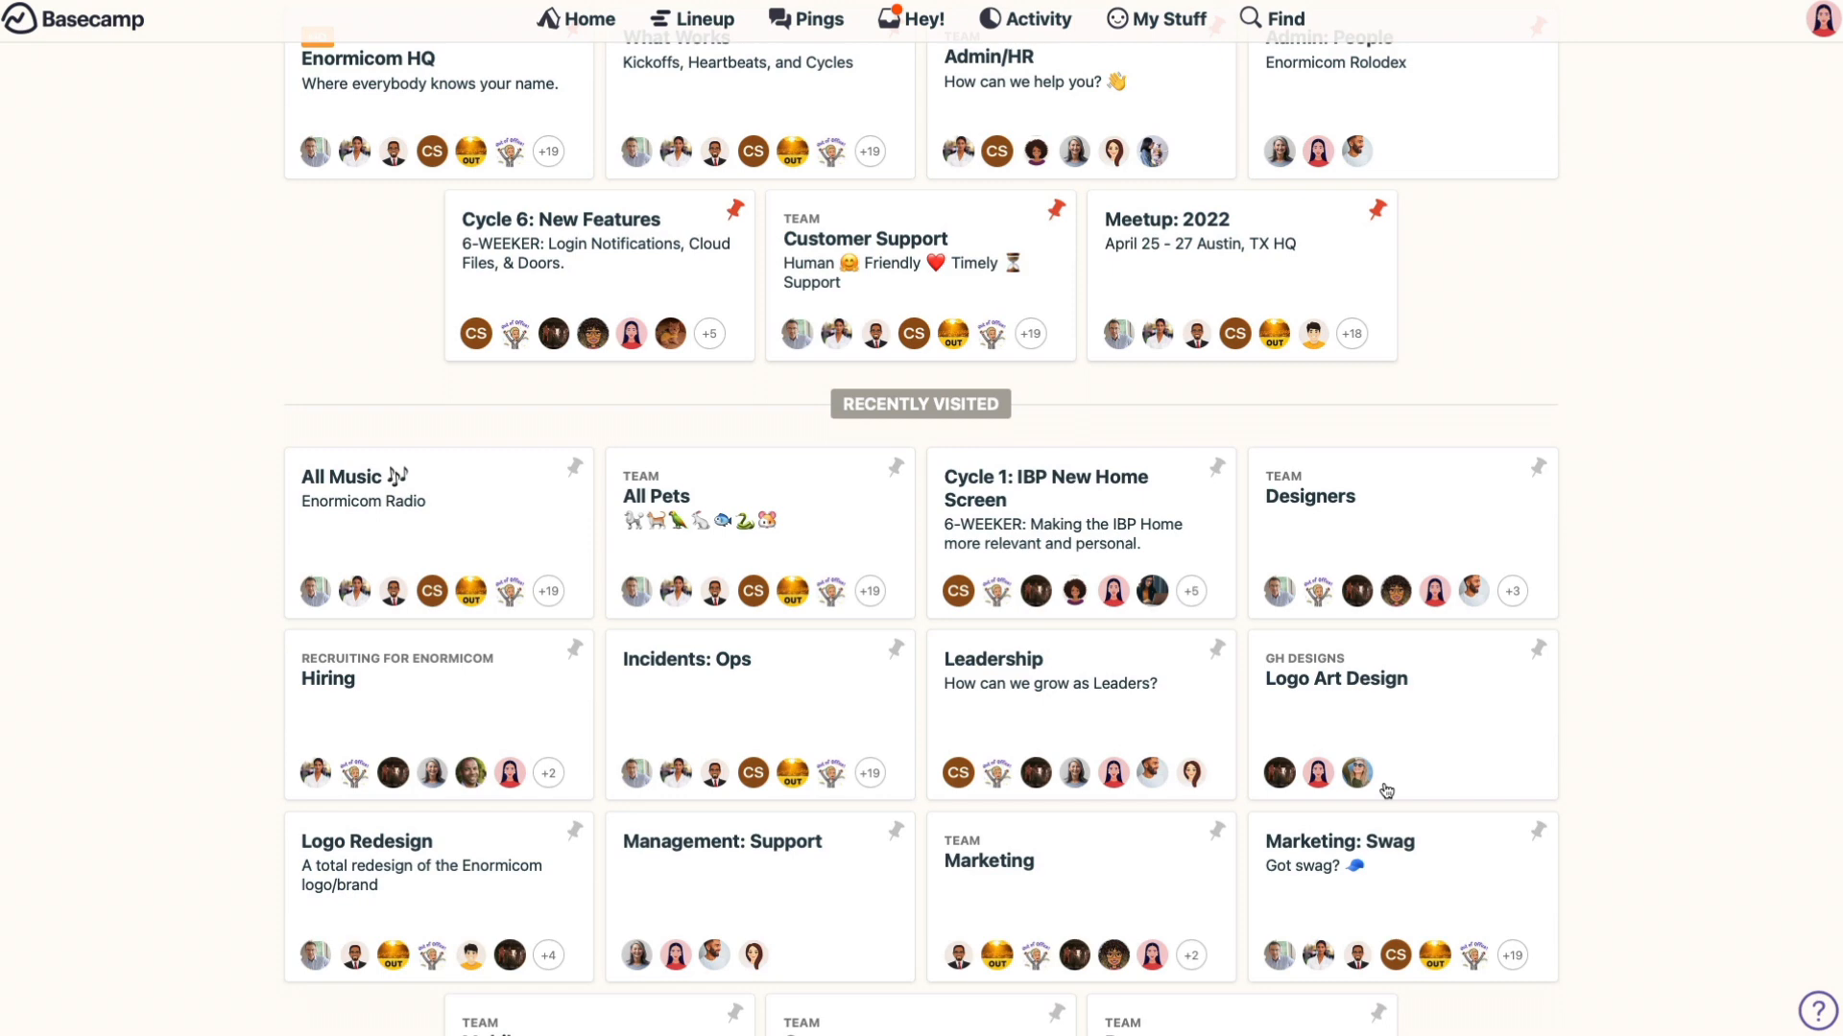
scroll(up, 3)
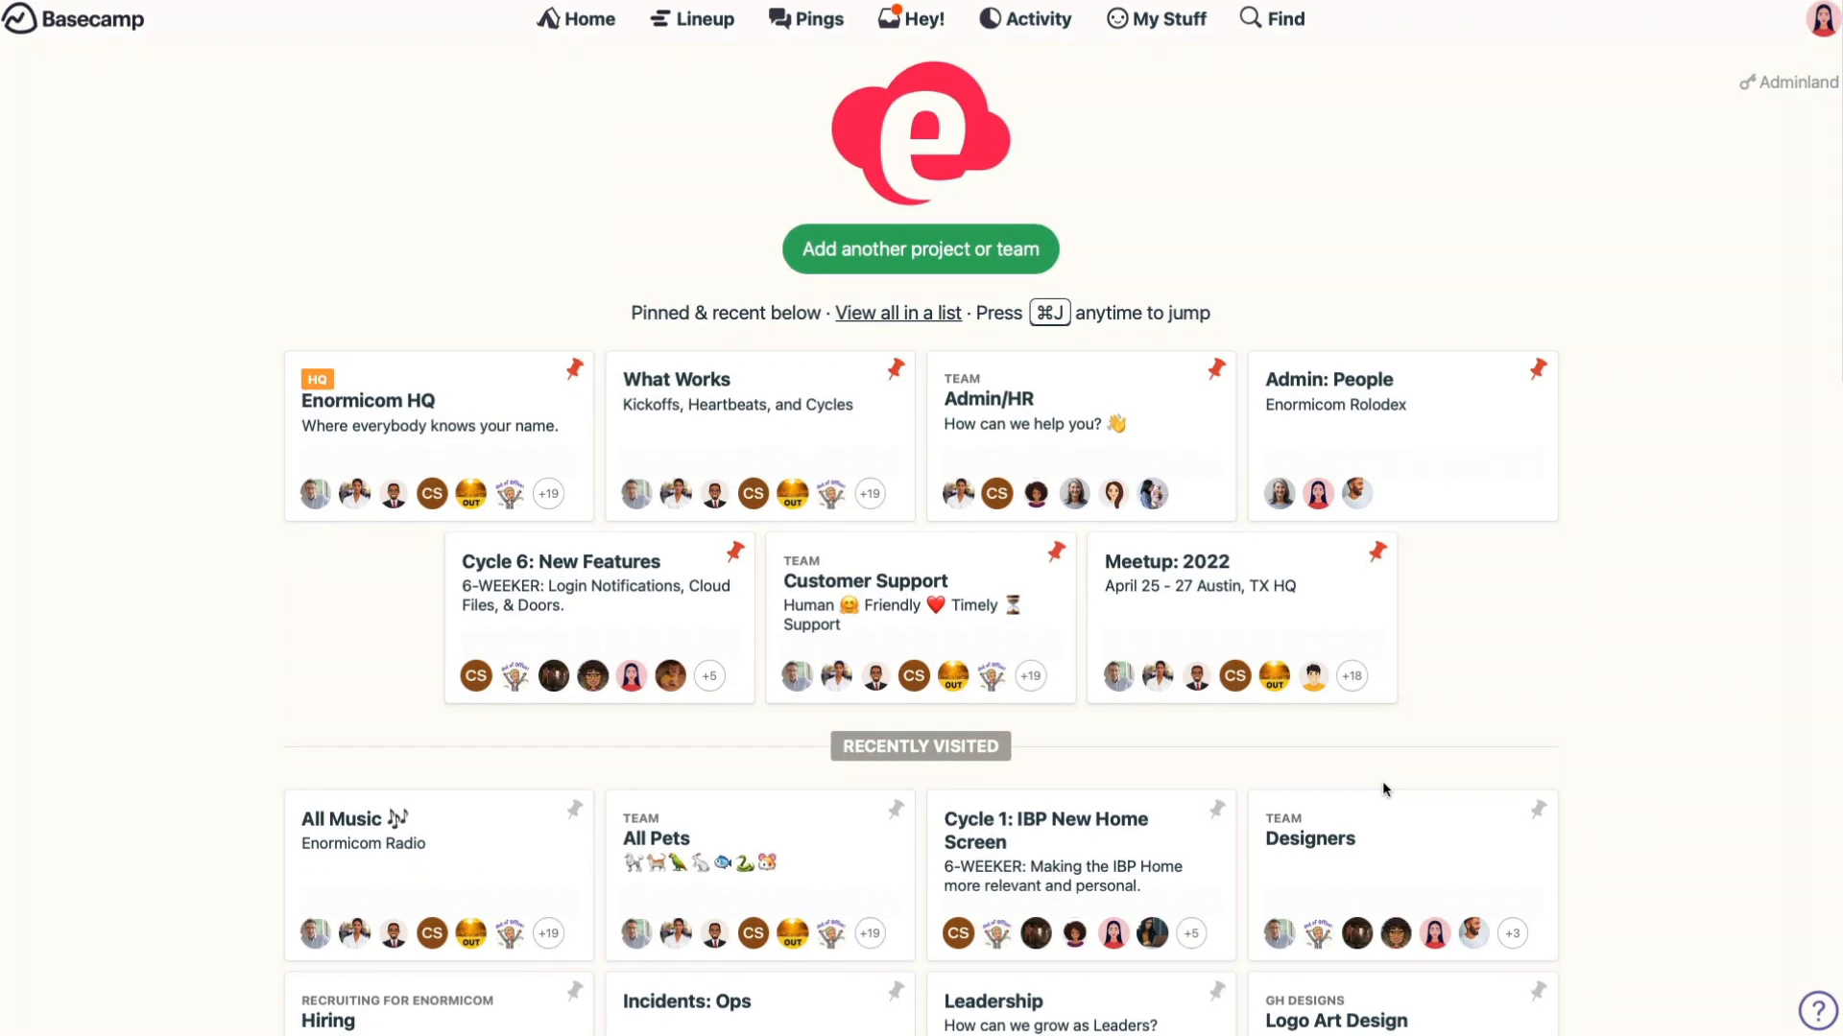
mouse_move(1352, 785)
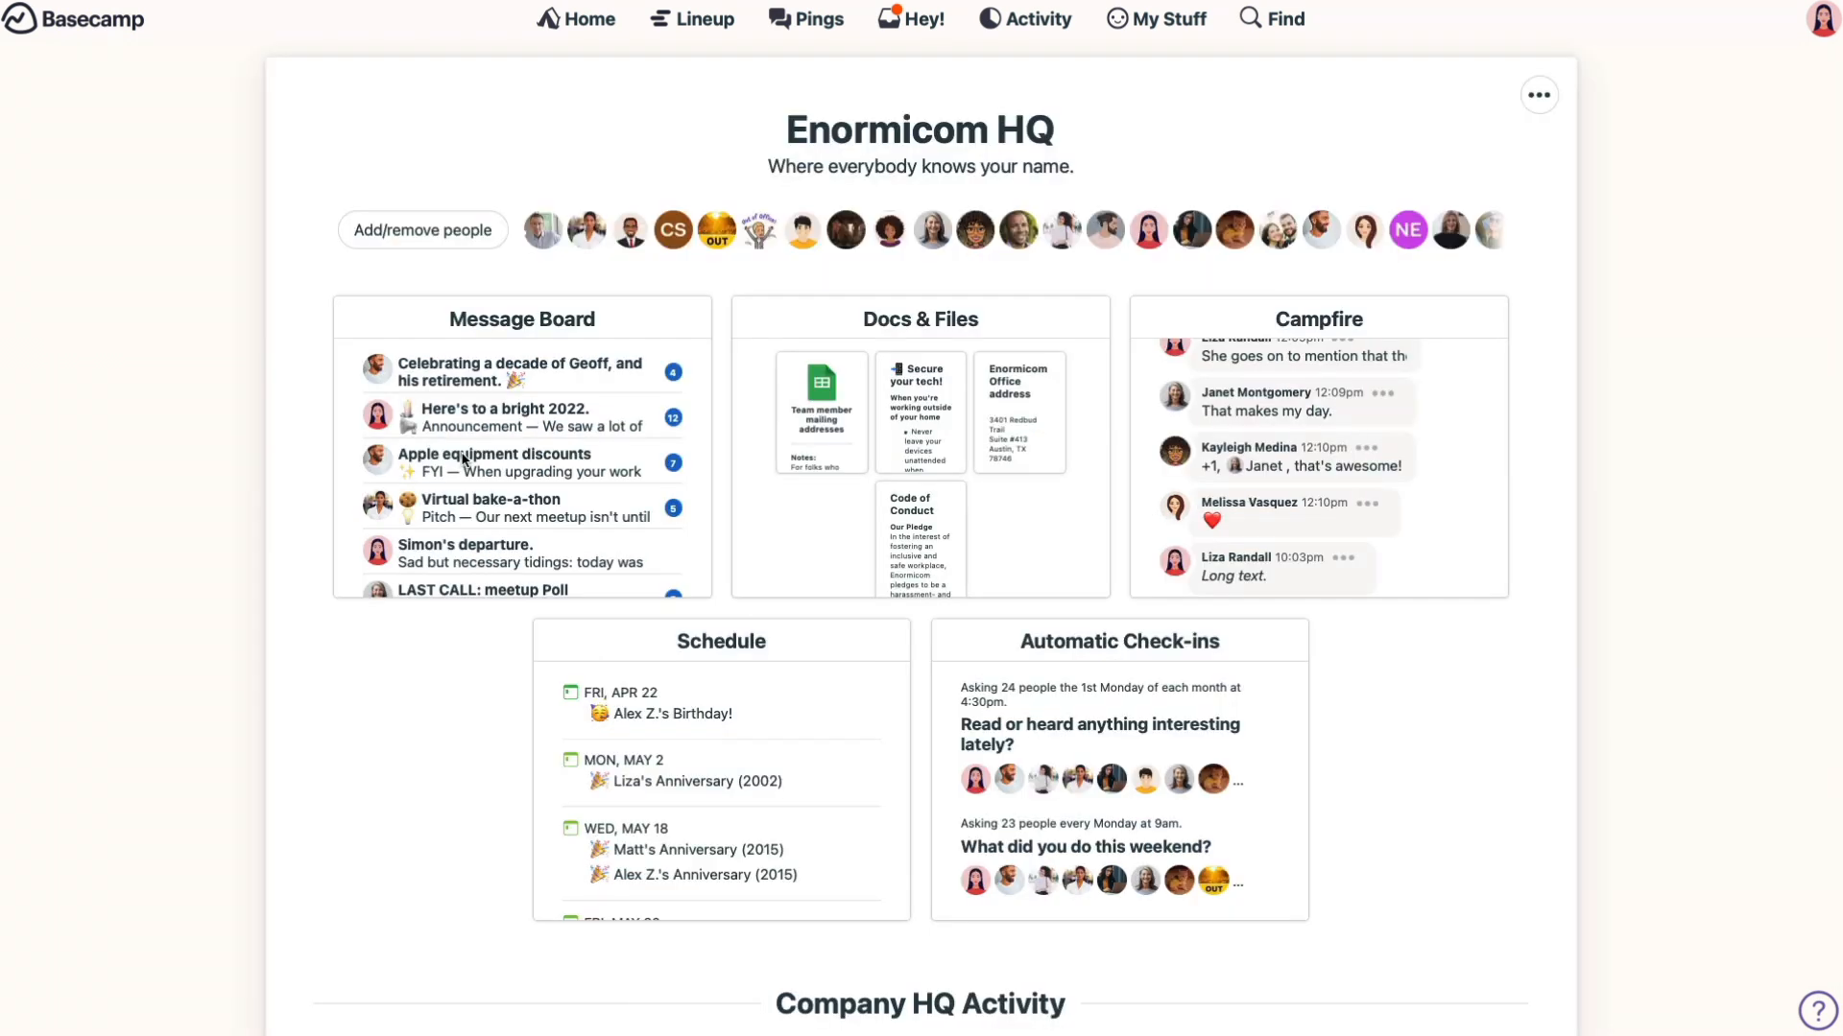
mouse_move(462, 461)
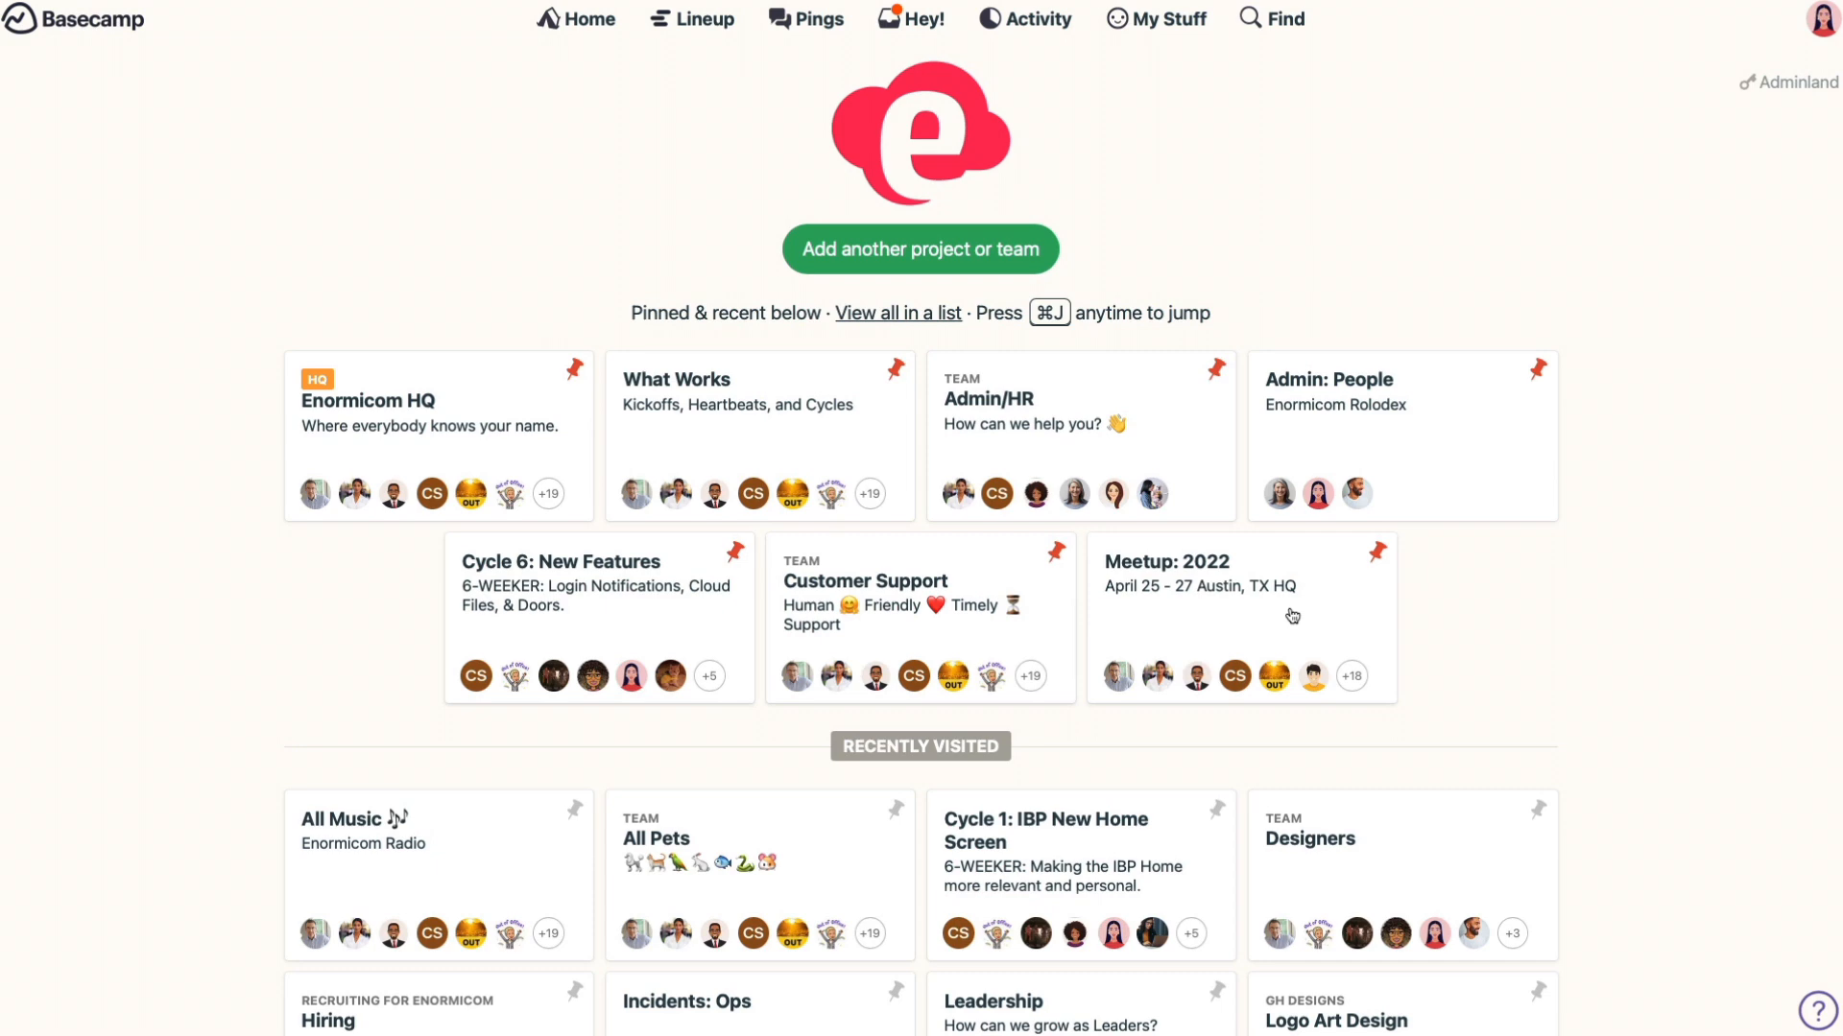
mouse_move(1233, 624)
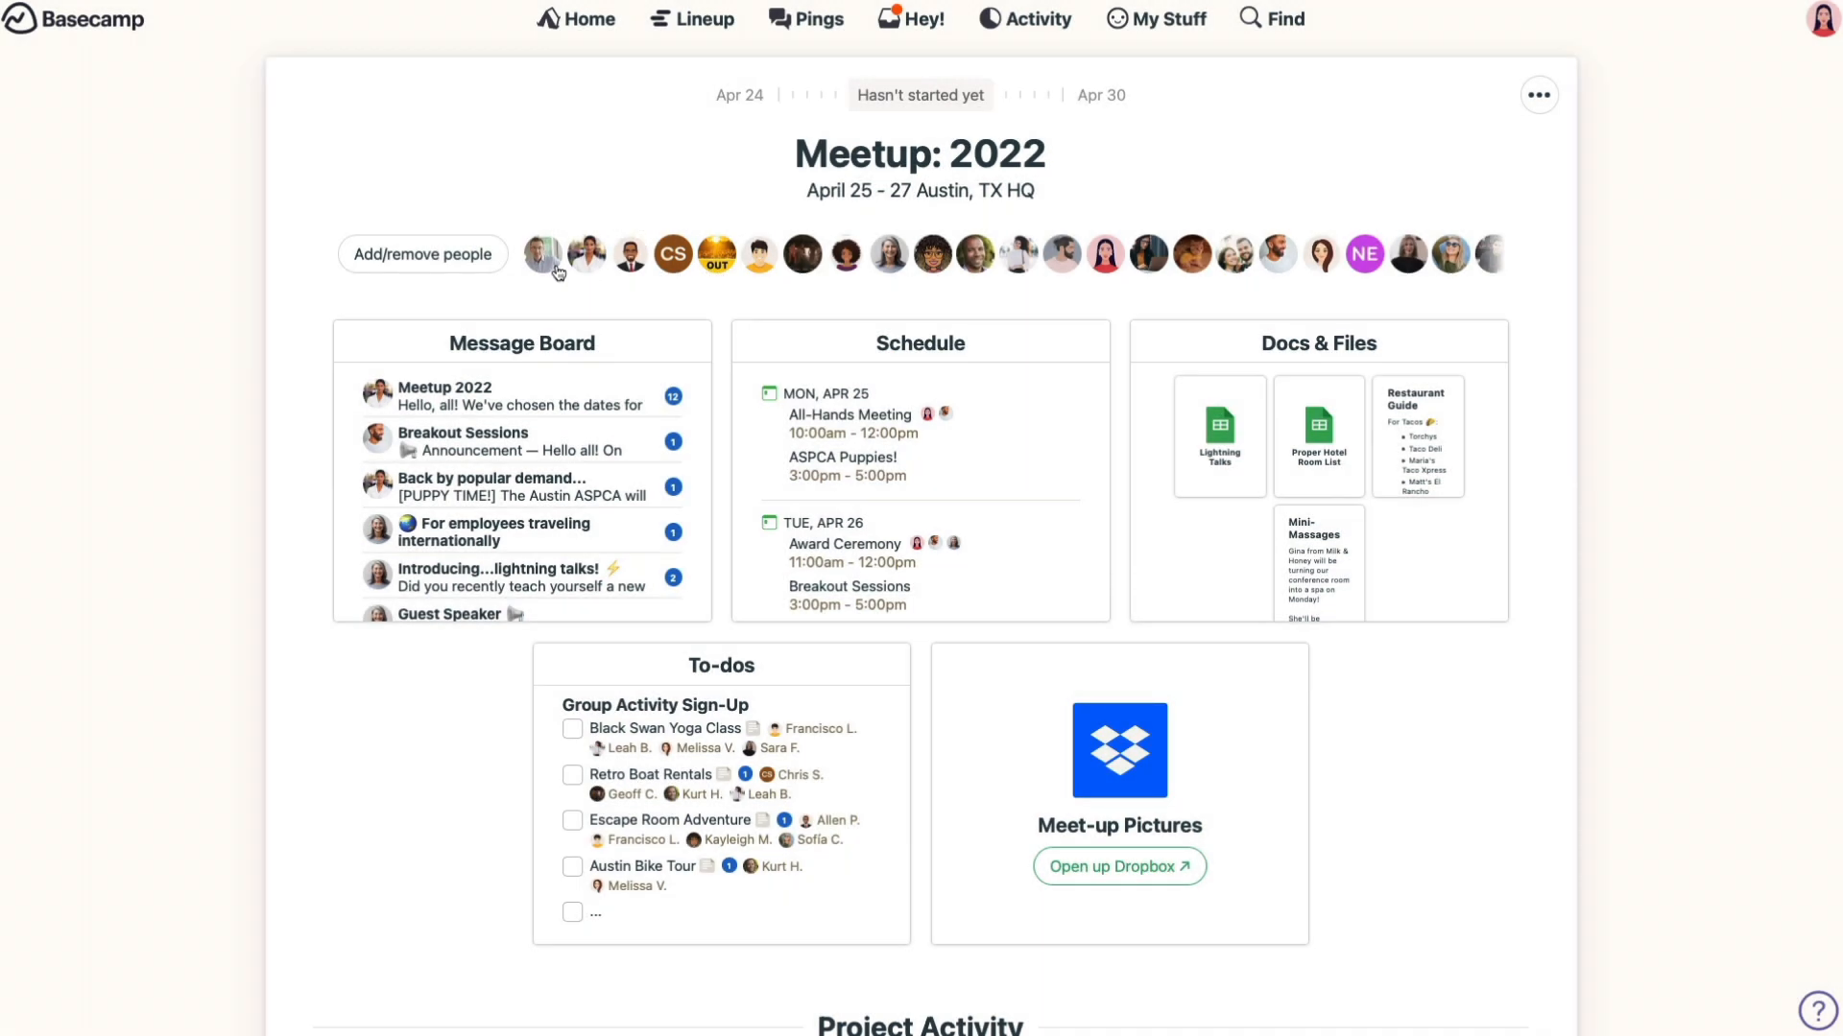
mouse_move(572, 253)
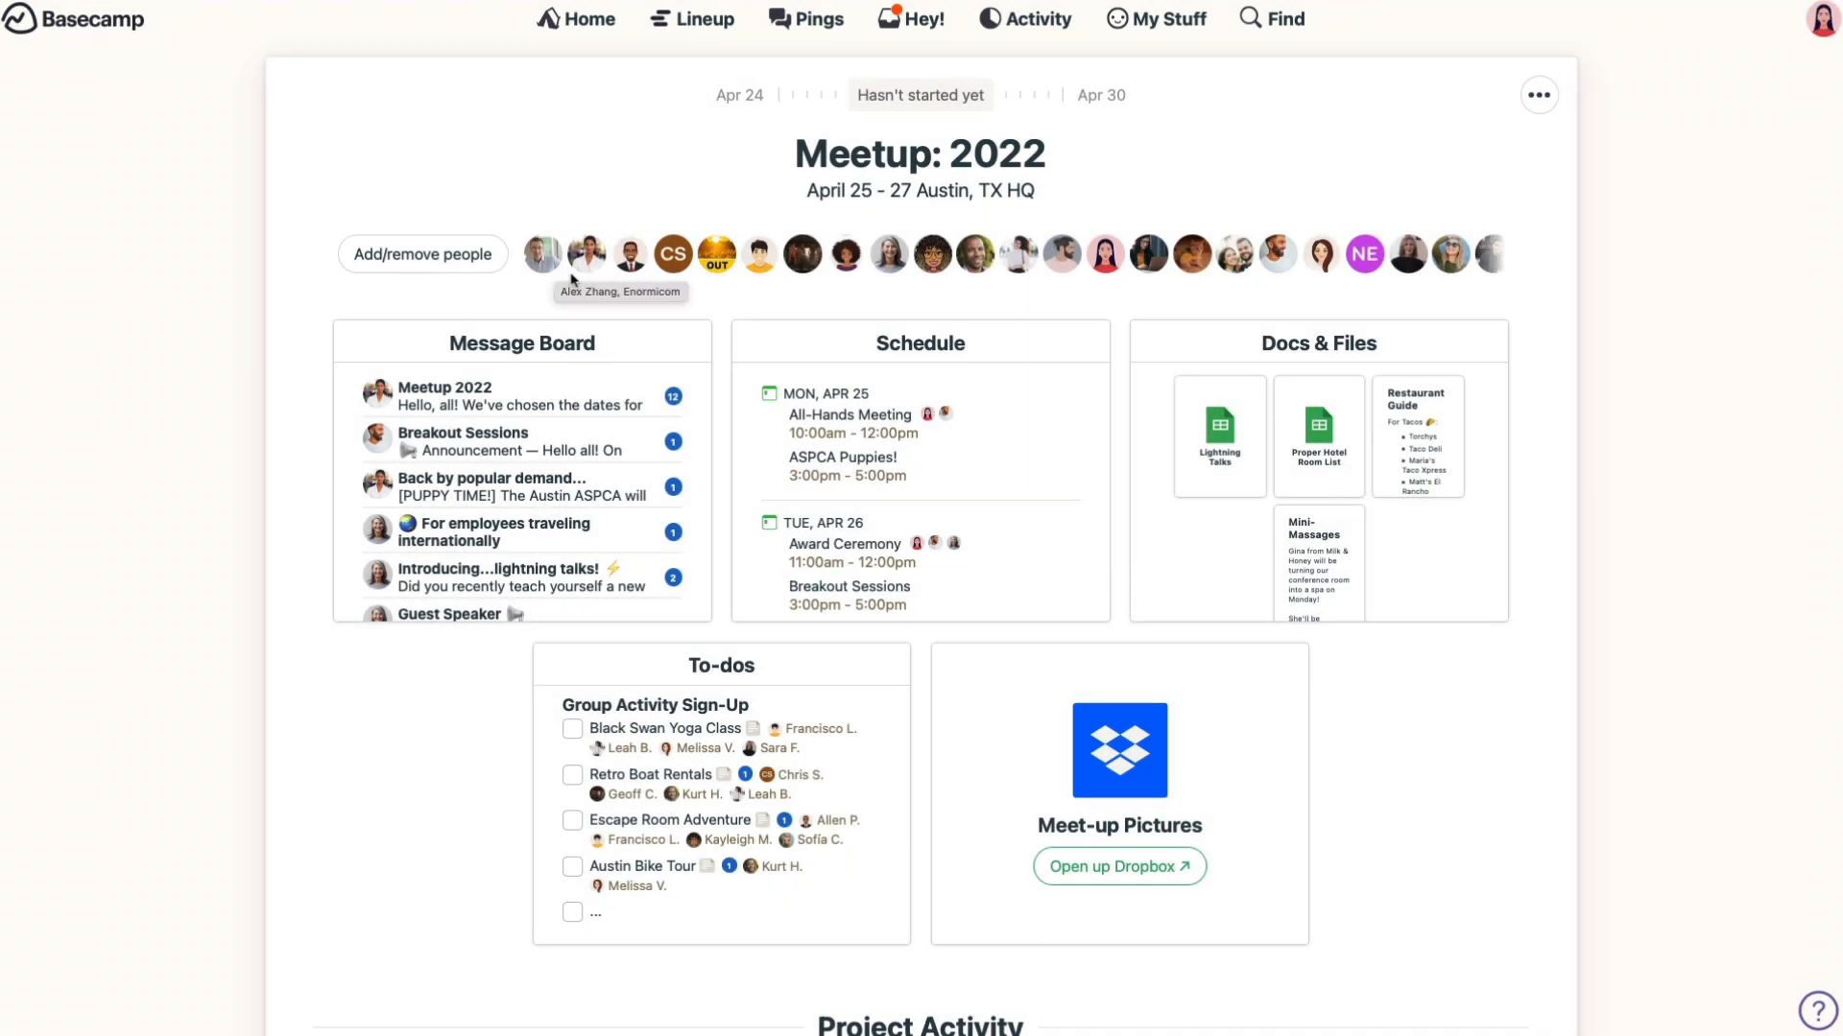
mouse_move(683, 306)
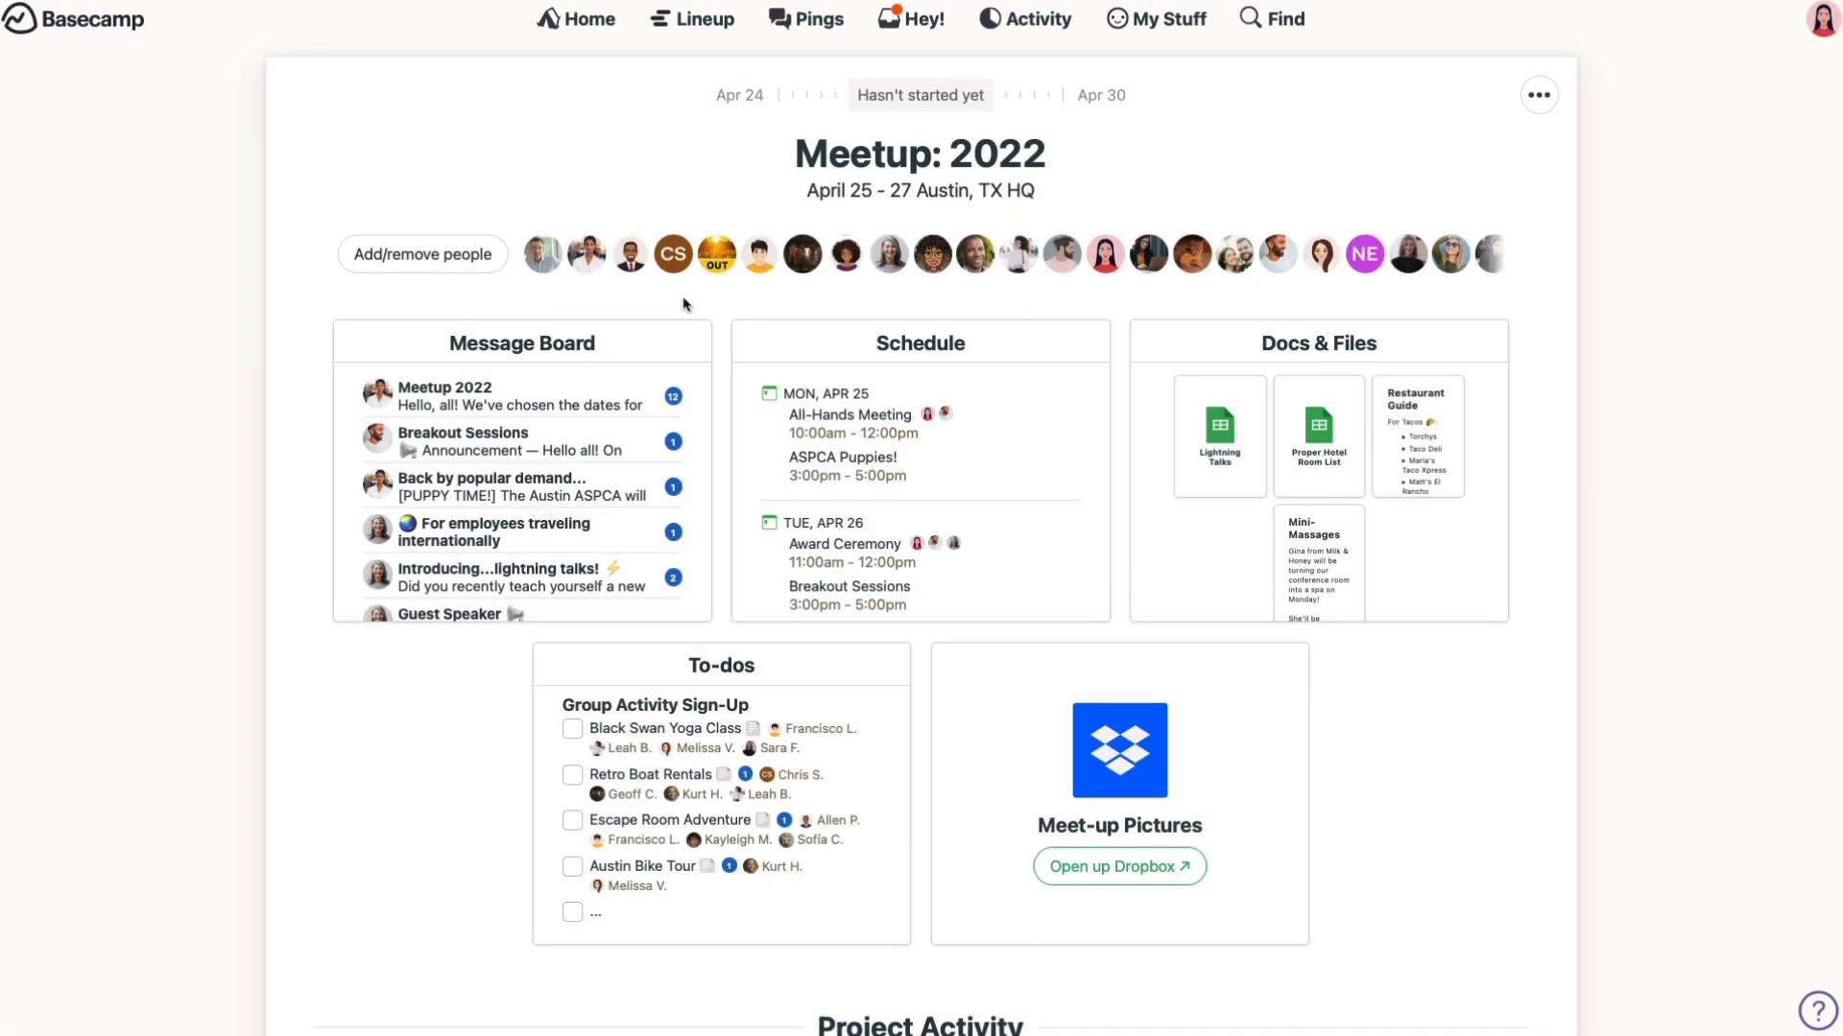